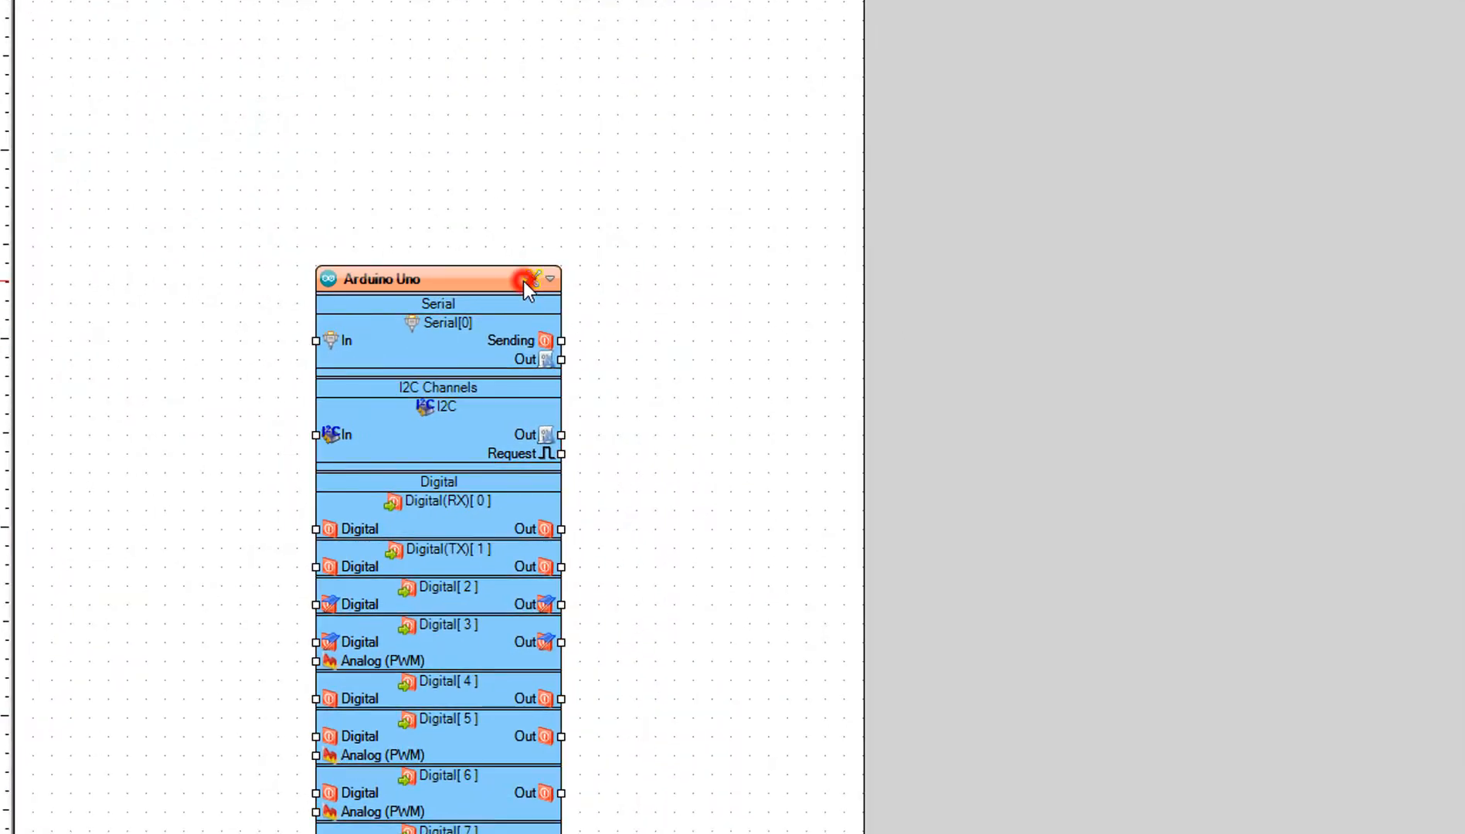
Set the Arduino component's BoardType to Arduino Uno and confirm with OK.
click(534, 279)
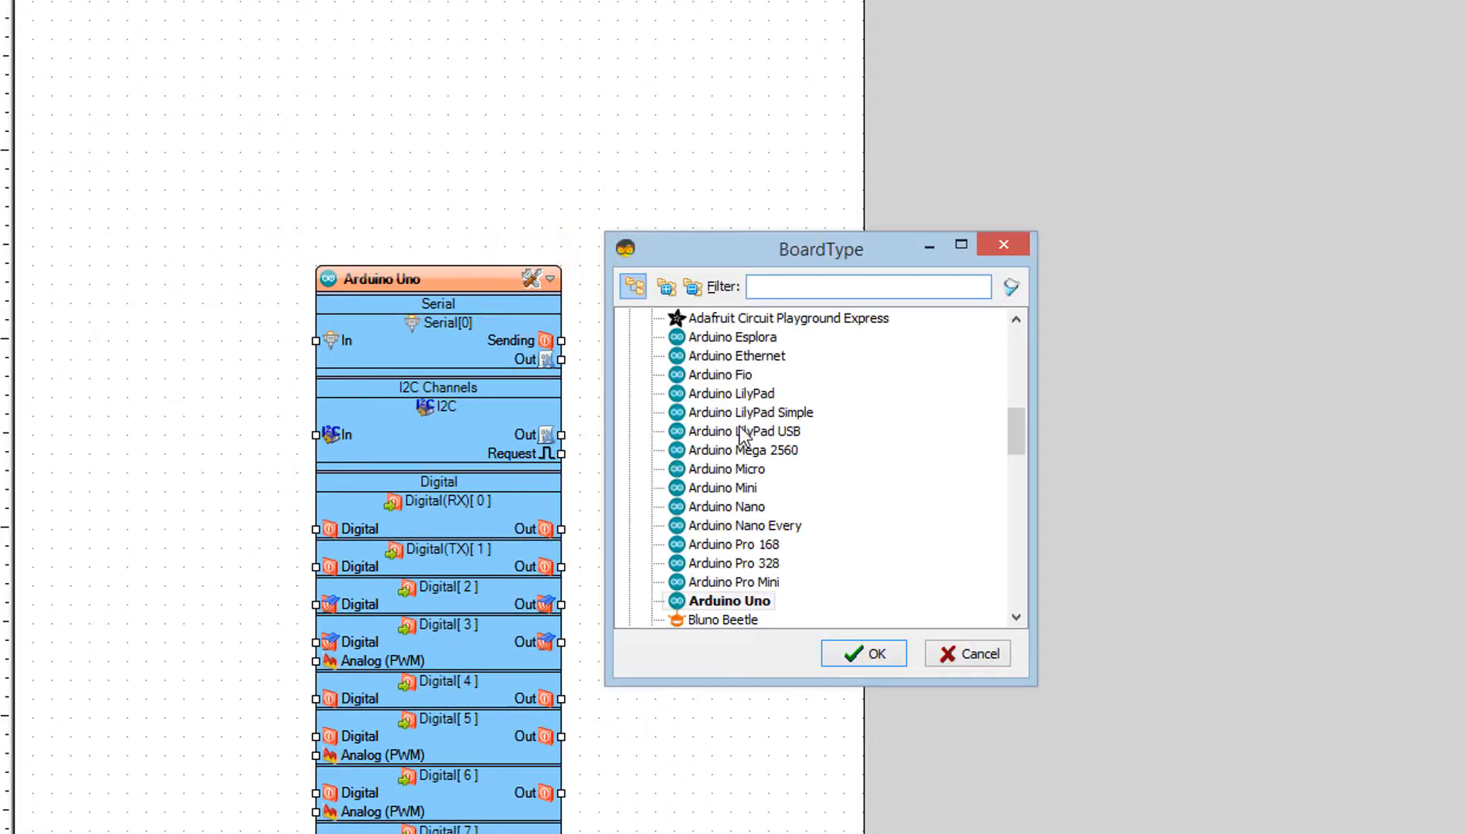
click(731, 601)
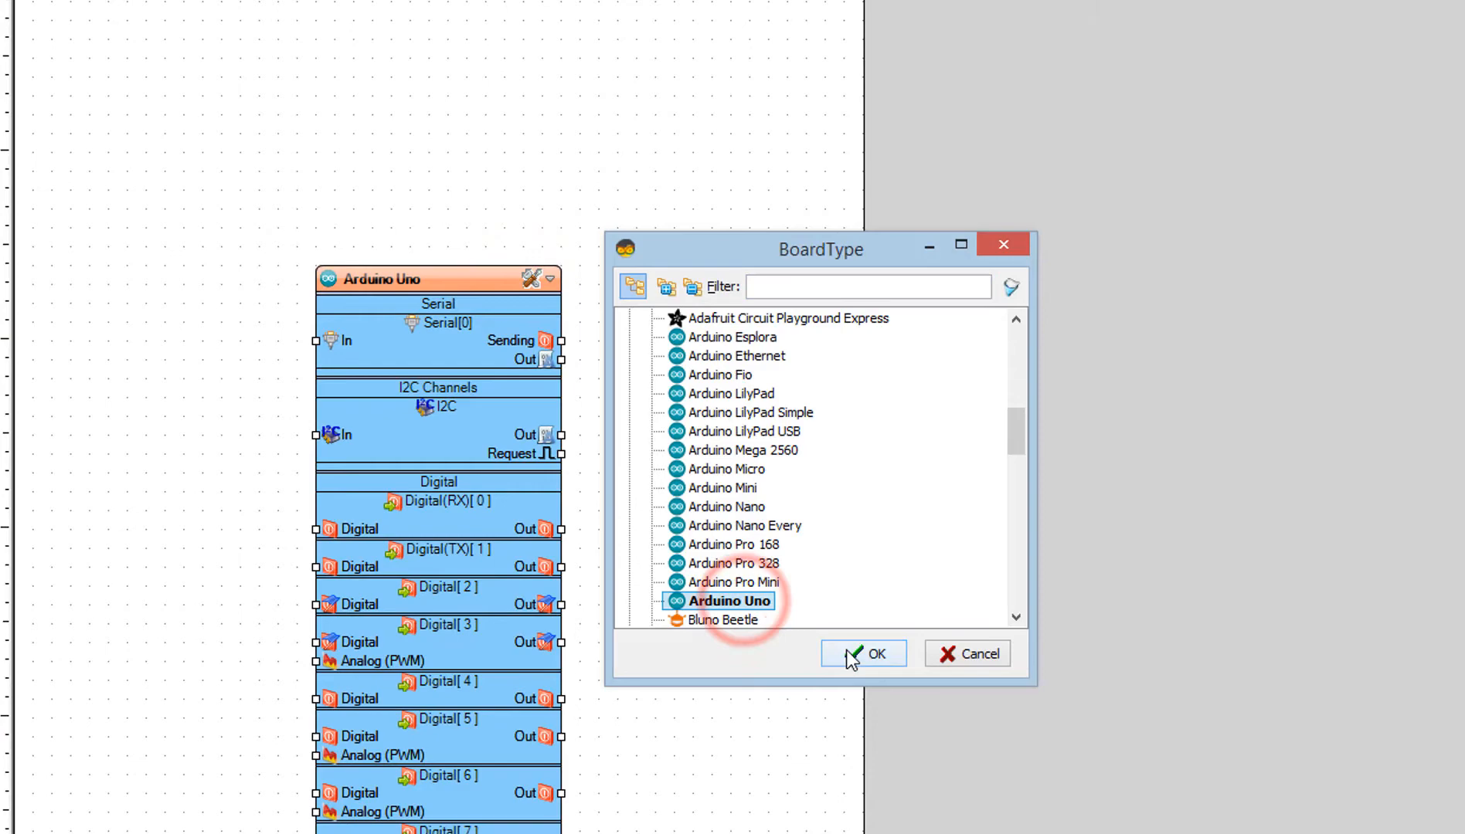
click(862, 653)
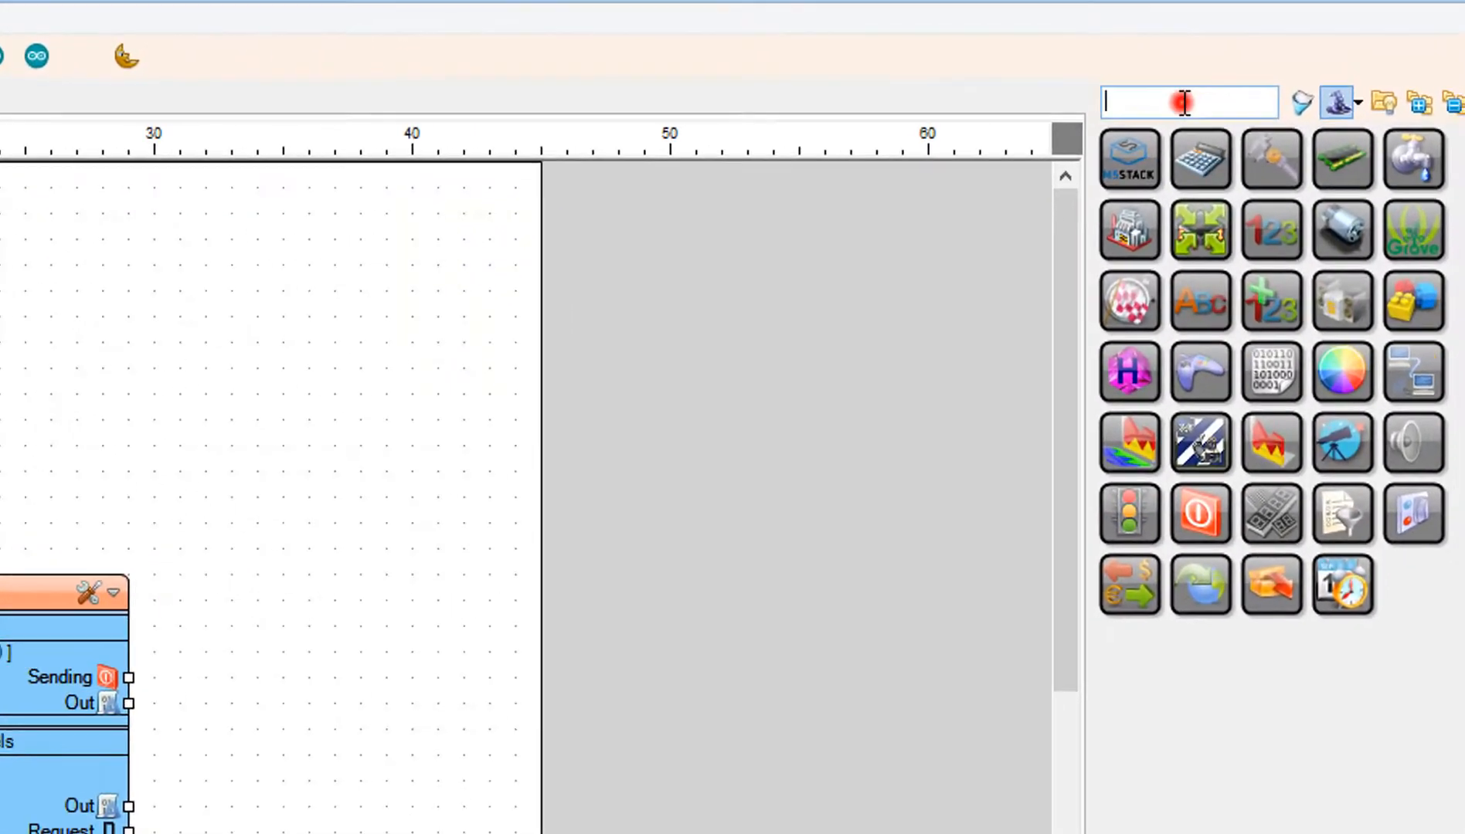
Filter for 'DEBOUNCE BUTTON' and 'DELAY', dropping the Digital button and a Delay onto the diagram.
text(DEB)
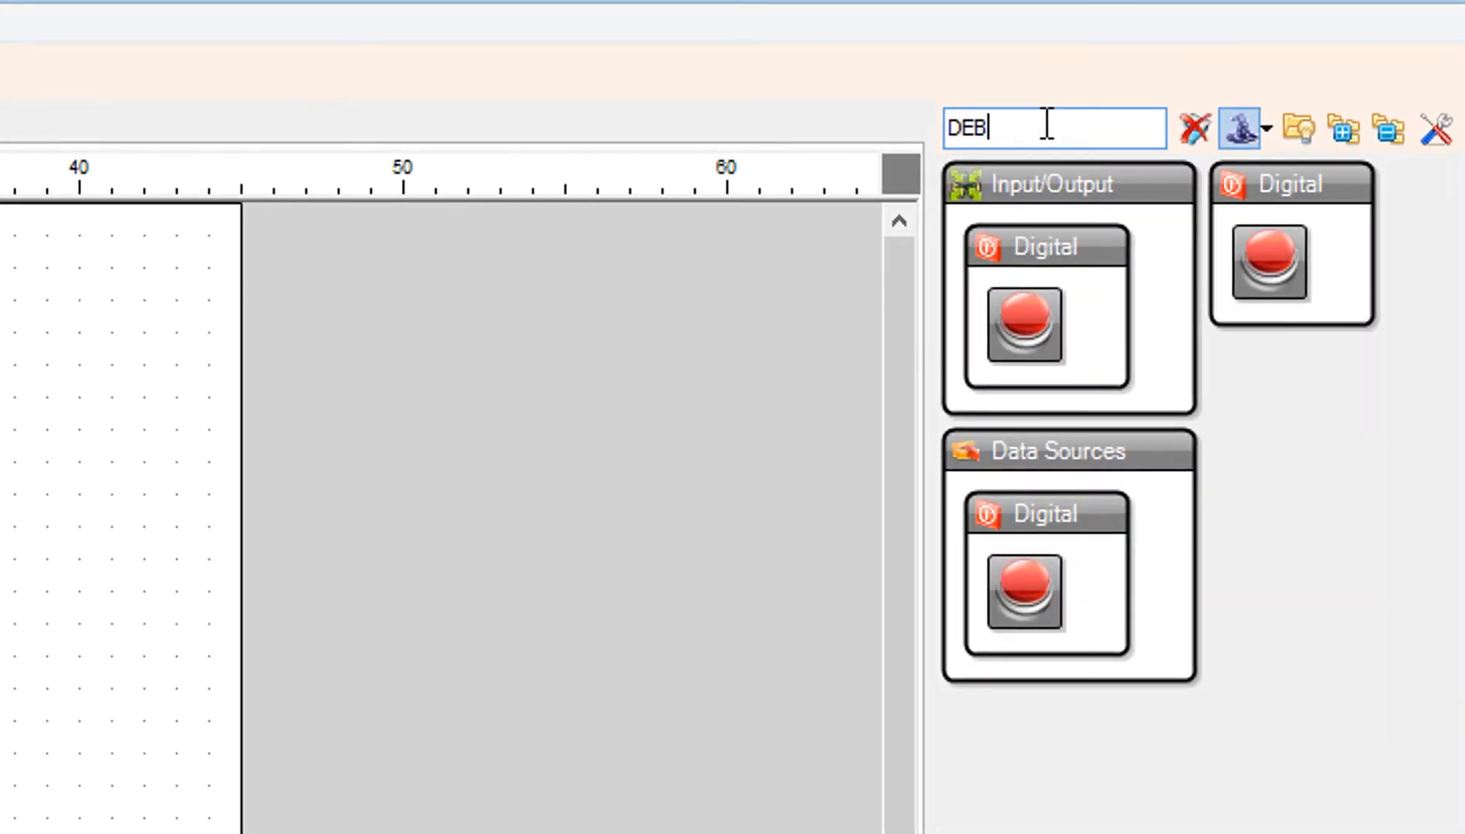
text(OUNCE)
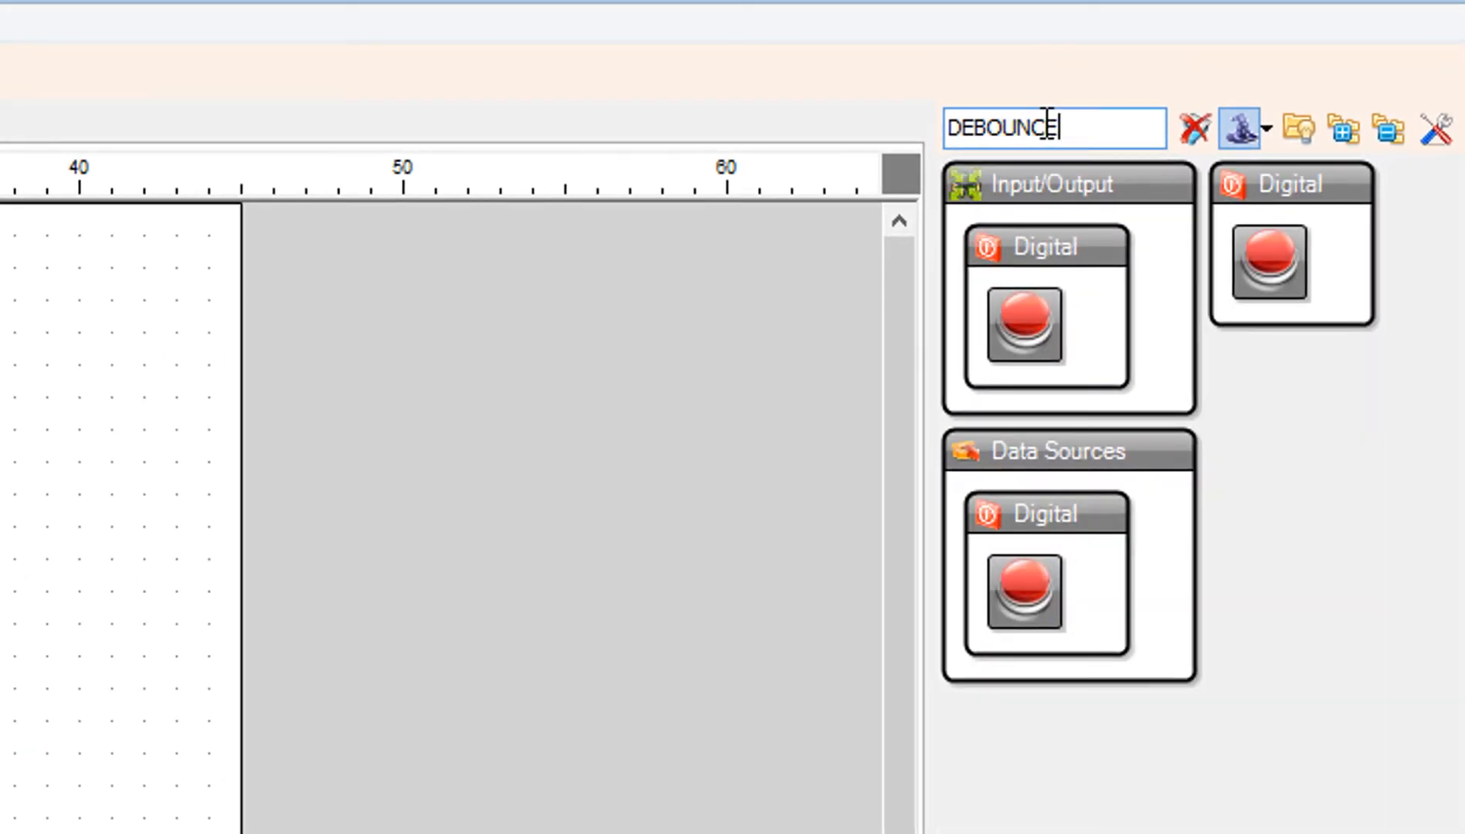
text(BUTTON)
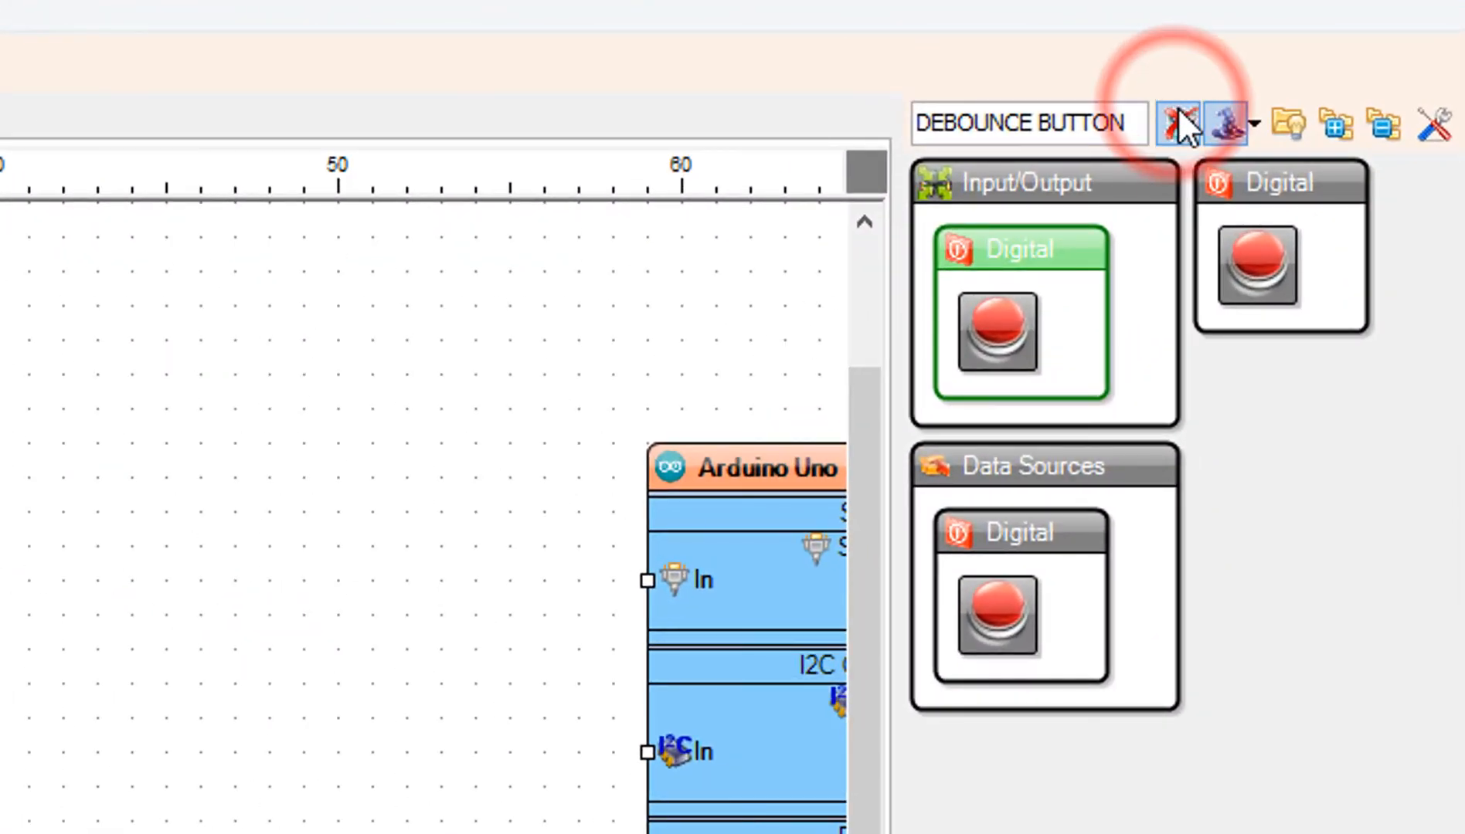
click(1180, 122)
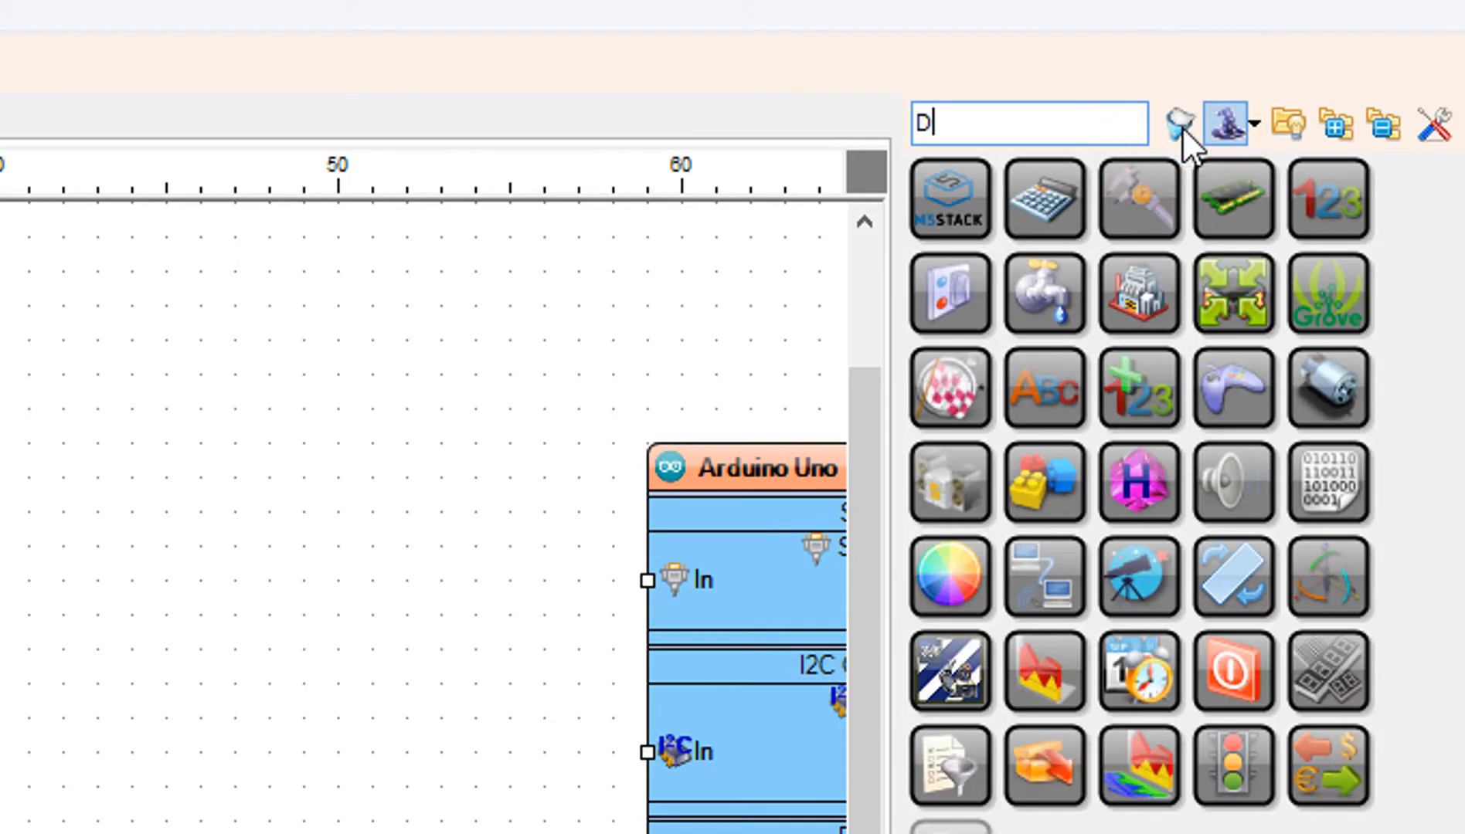
text(ELA)
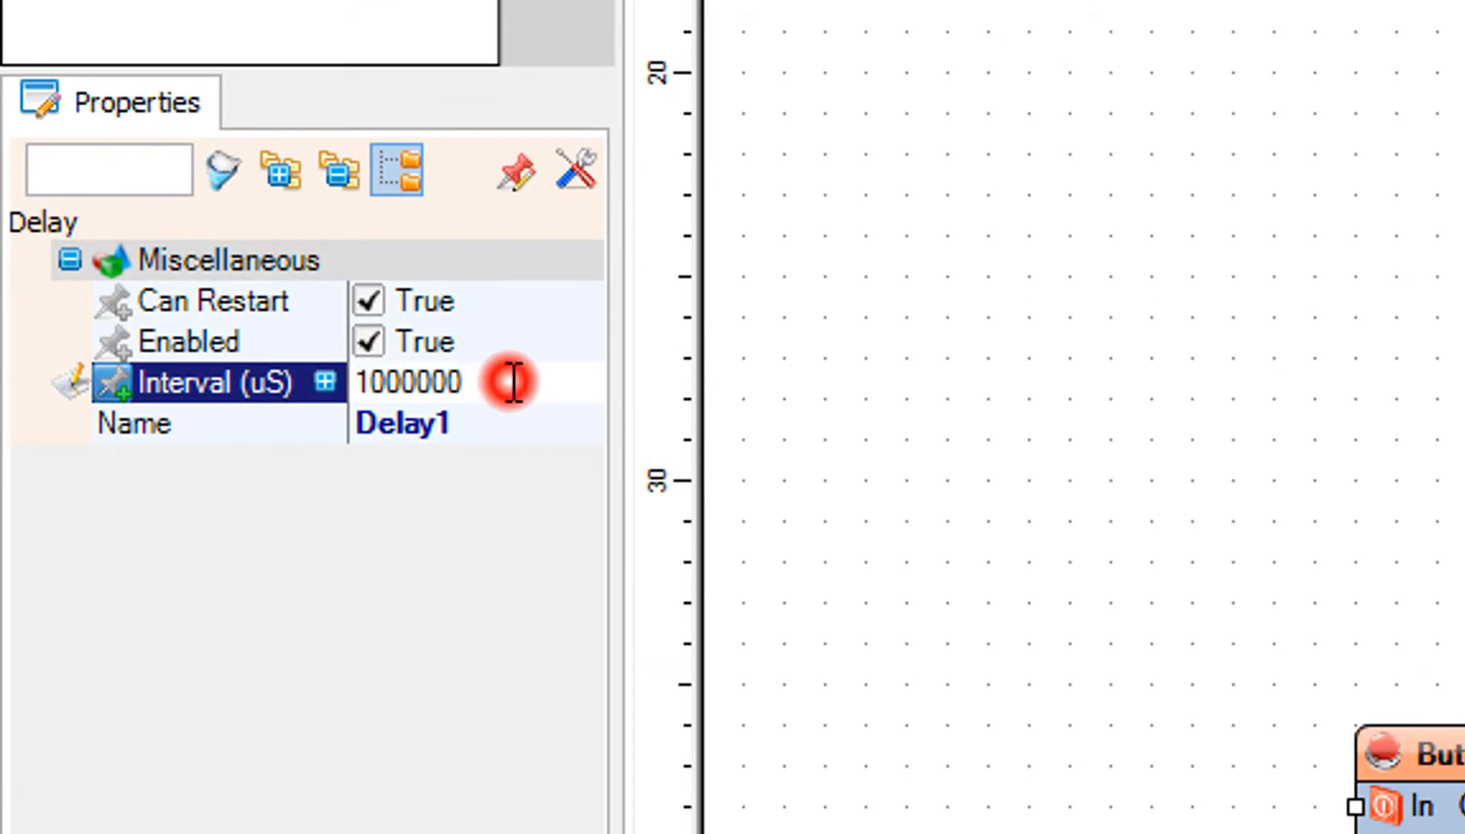
Change Delay1's Interval to 10000000 µS.
text(0)
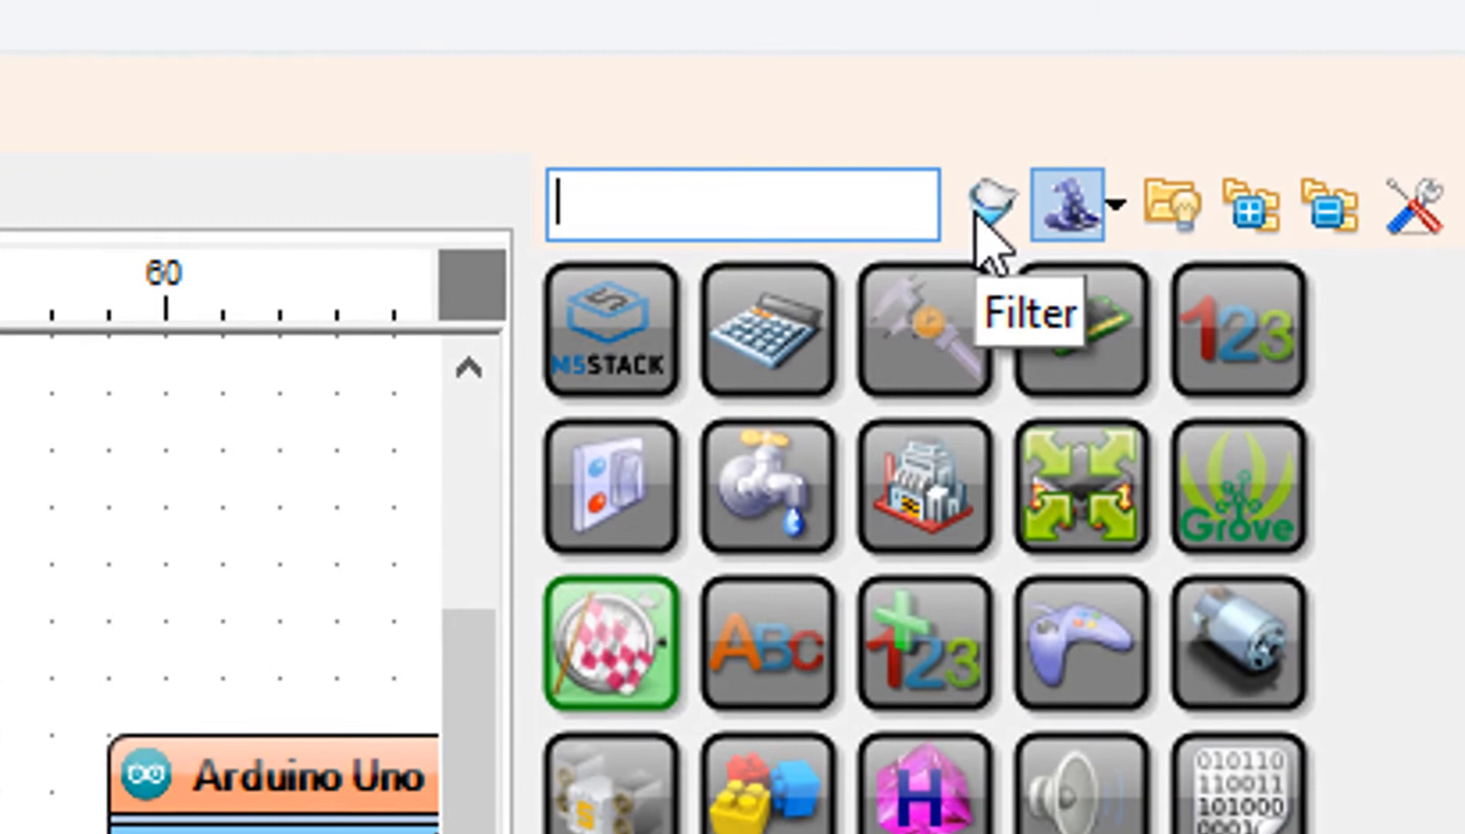
Filter for 'TOGGLE' and 'STEPPER', dropping a T flip-flop and a 4-wire stepper onto the diagram.
text(TOGGL)
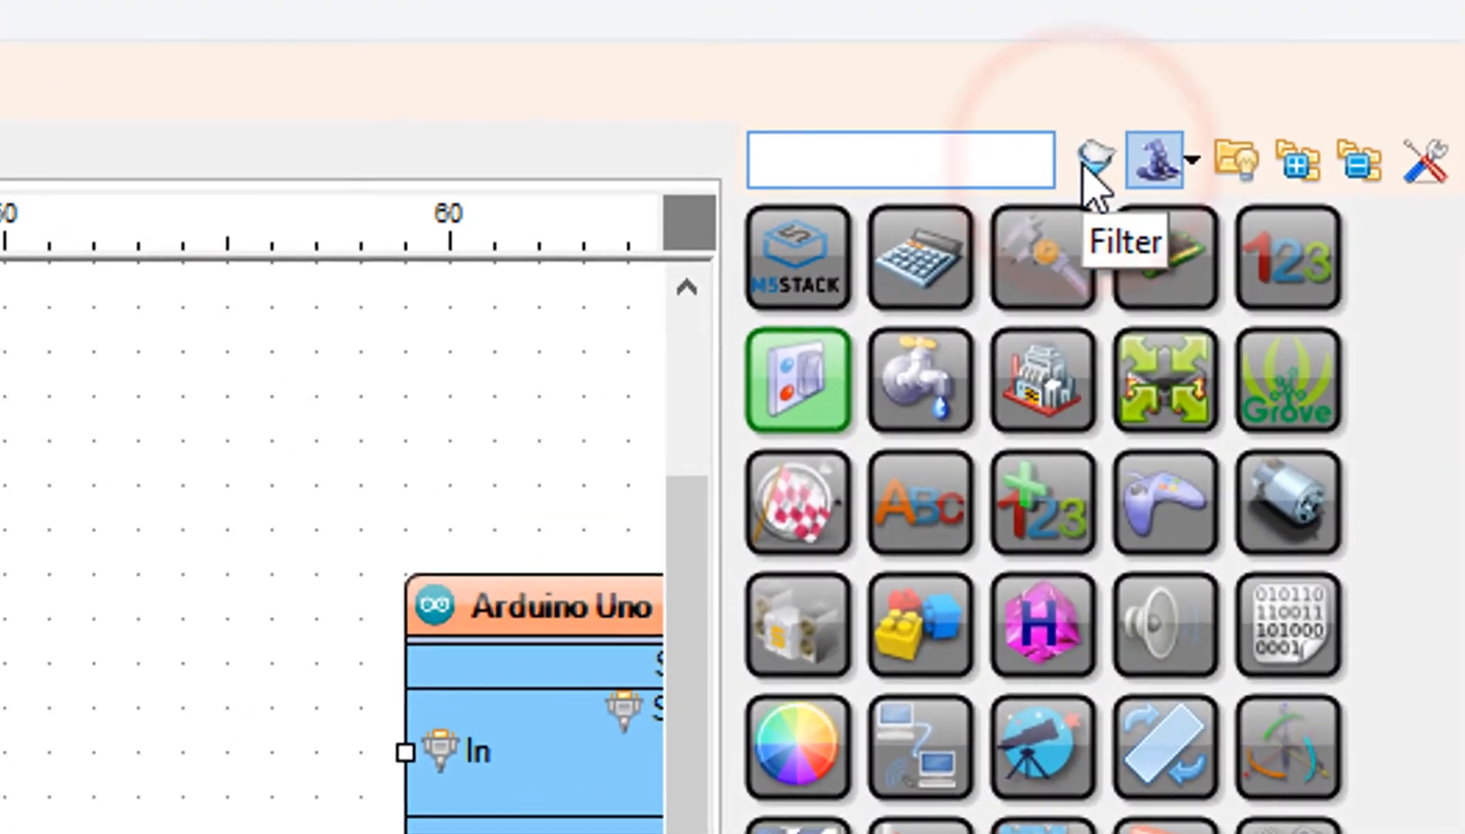
text(STEPP)
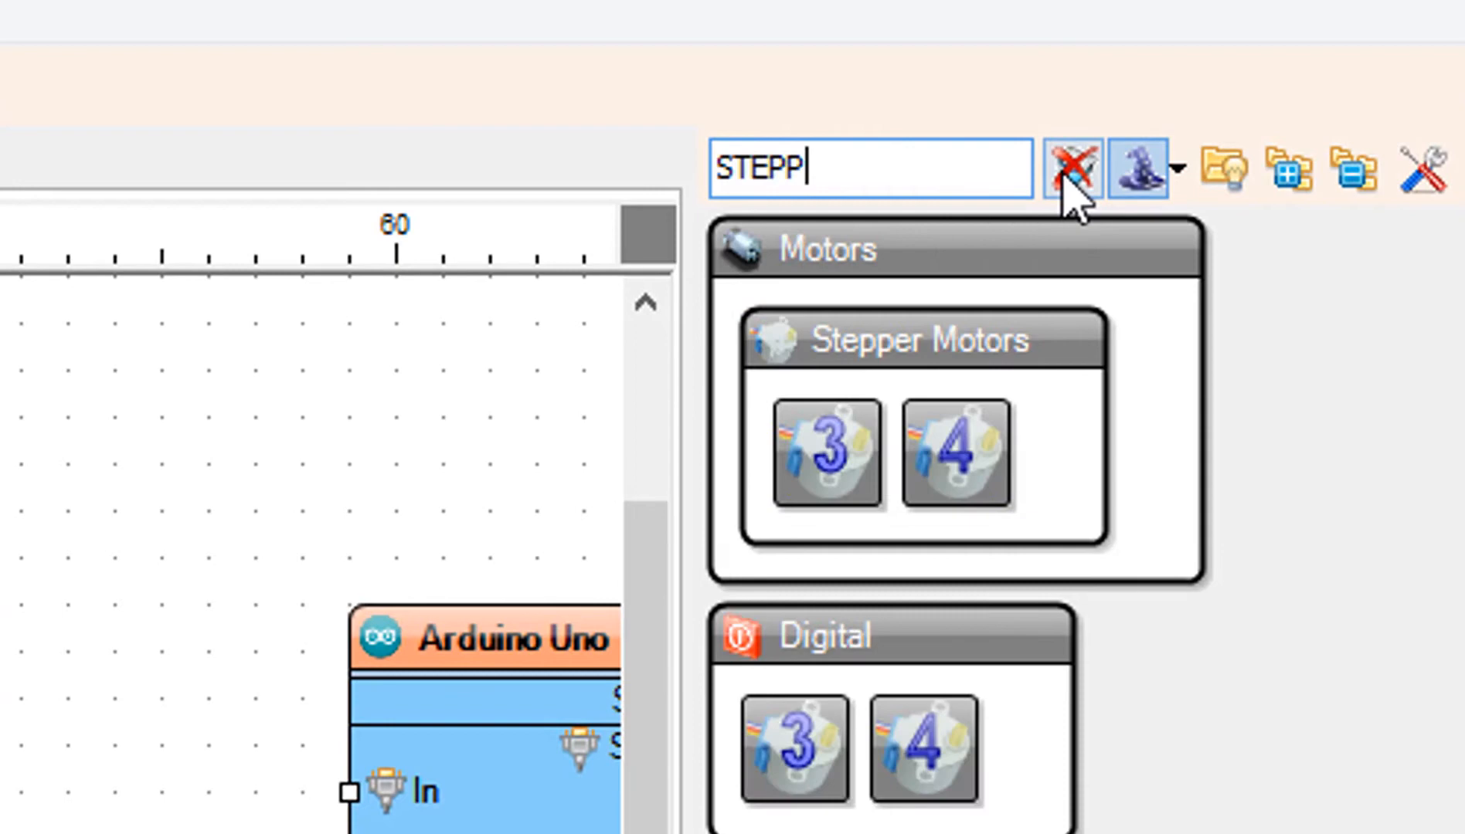
text(ER)
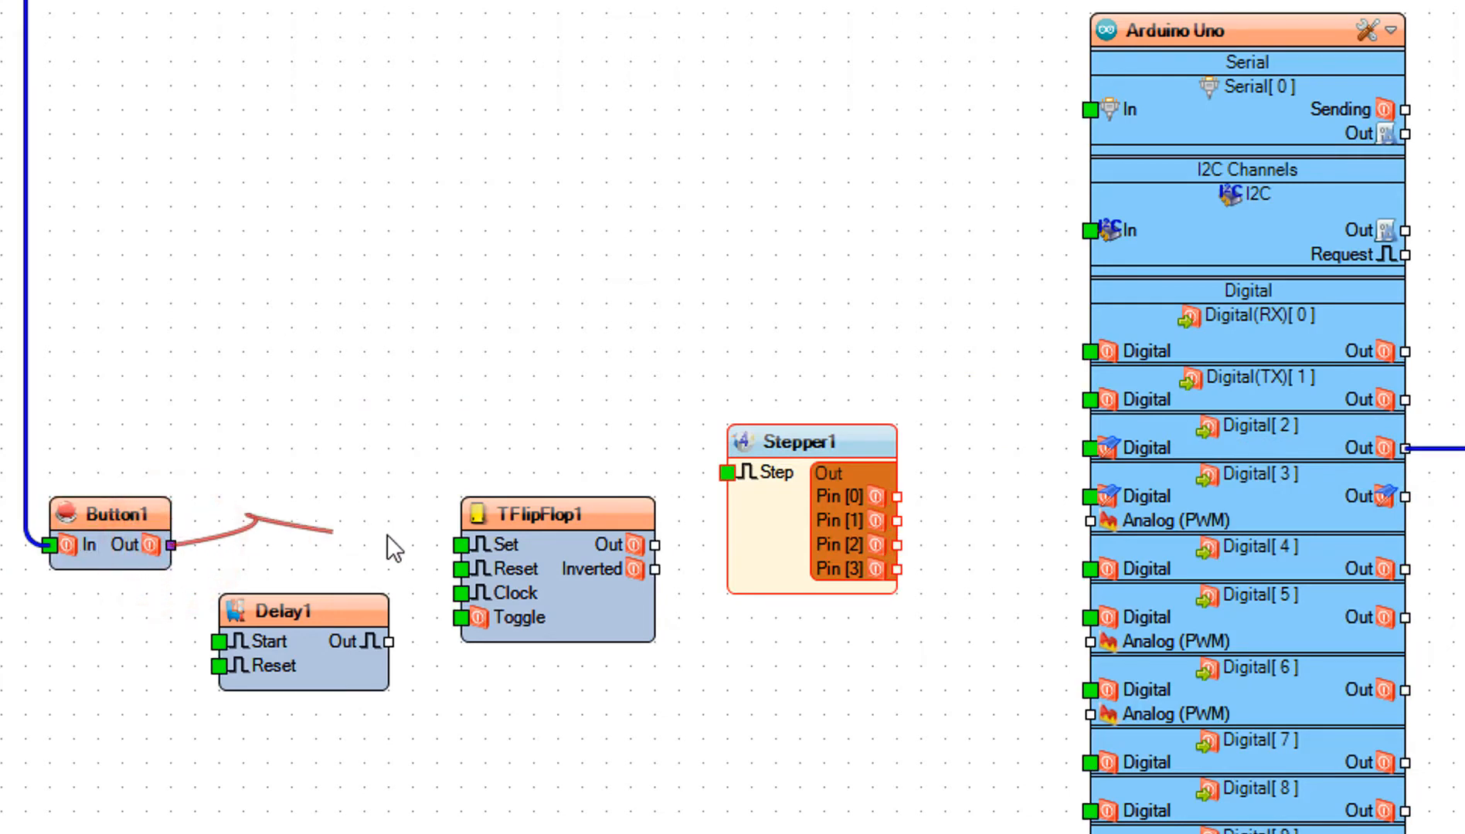
Wire Button1 Out to TFlipFlop1 Clock and Delay1 Start, and Delay1 Out to Reset.
drag(169, 546, 465, 594)
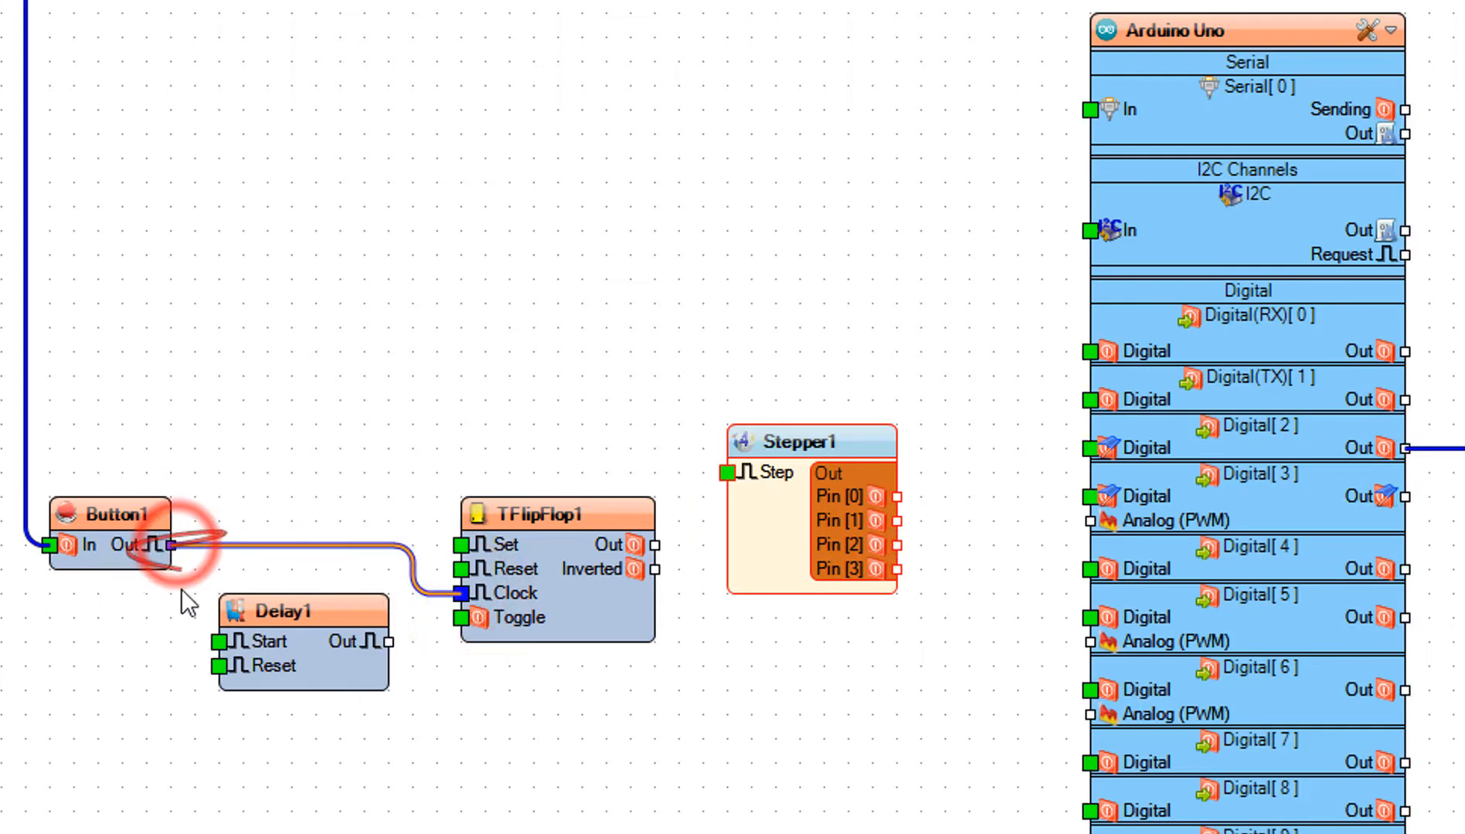
drag(169, 546, 233, 641)
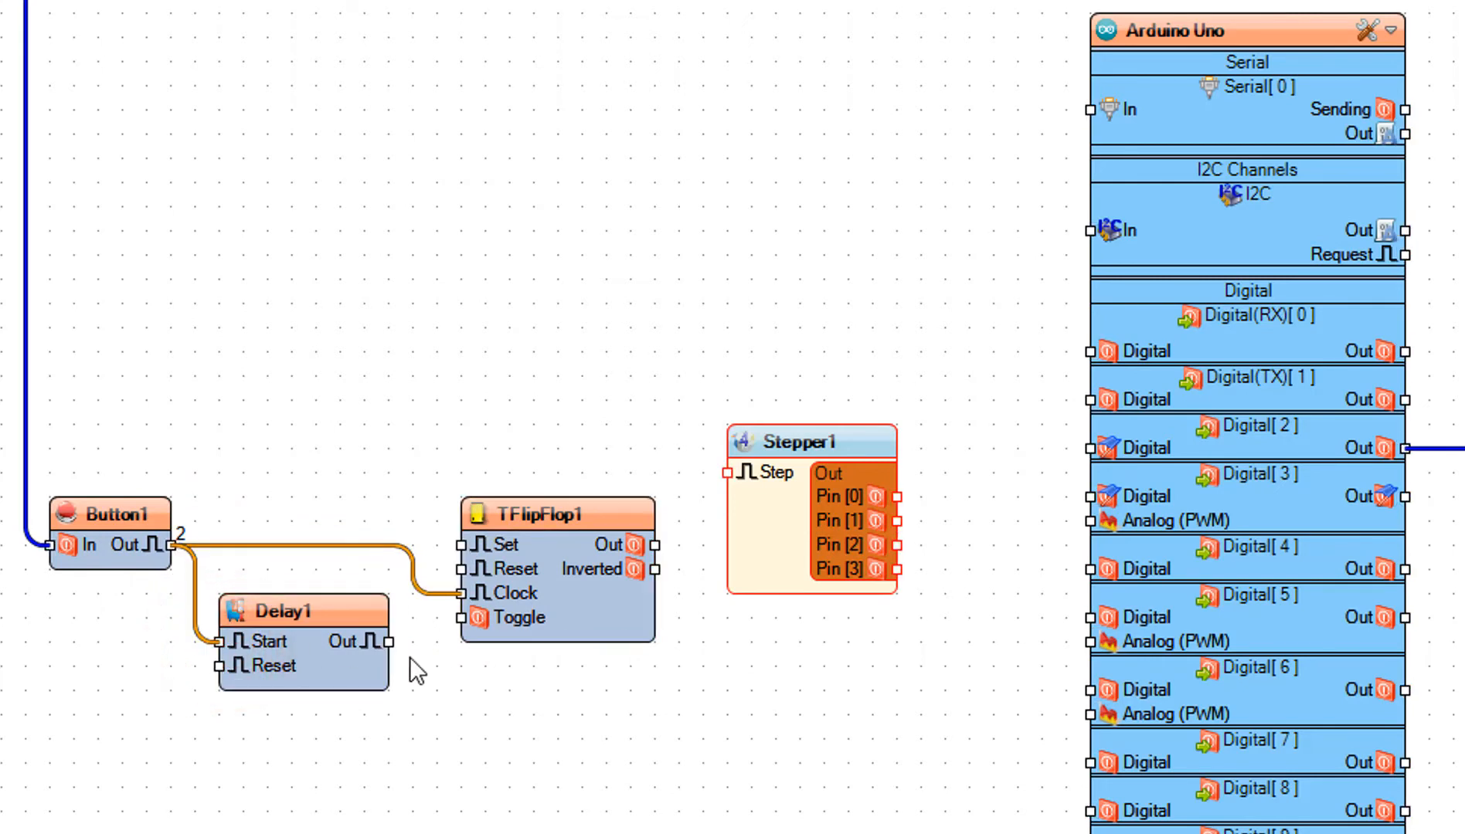
drag(383, 642, 457, 593)
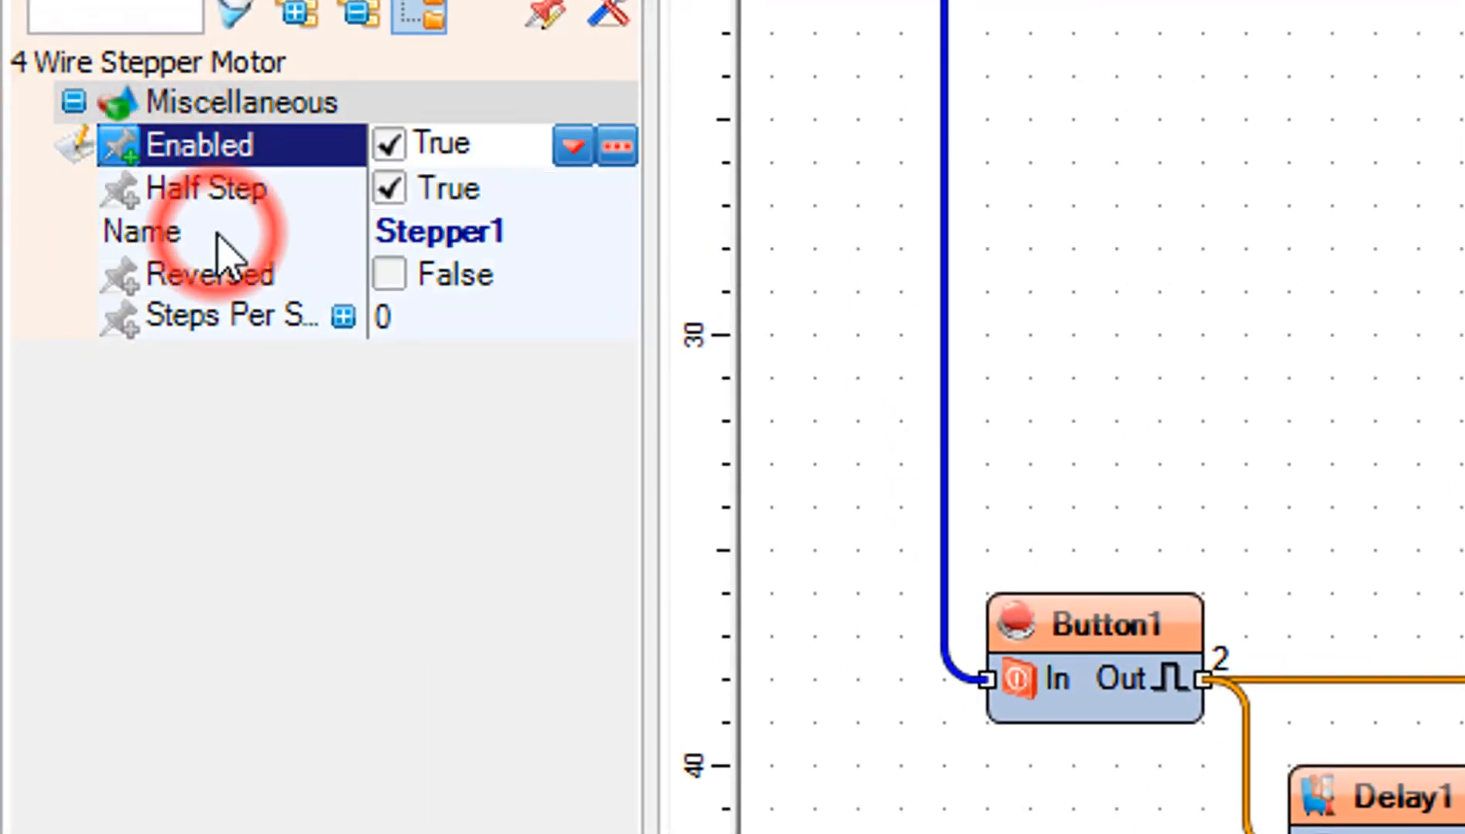
Set Stepper1's Steps Per Second to 10.
click(458, 315)
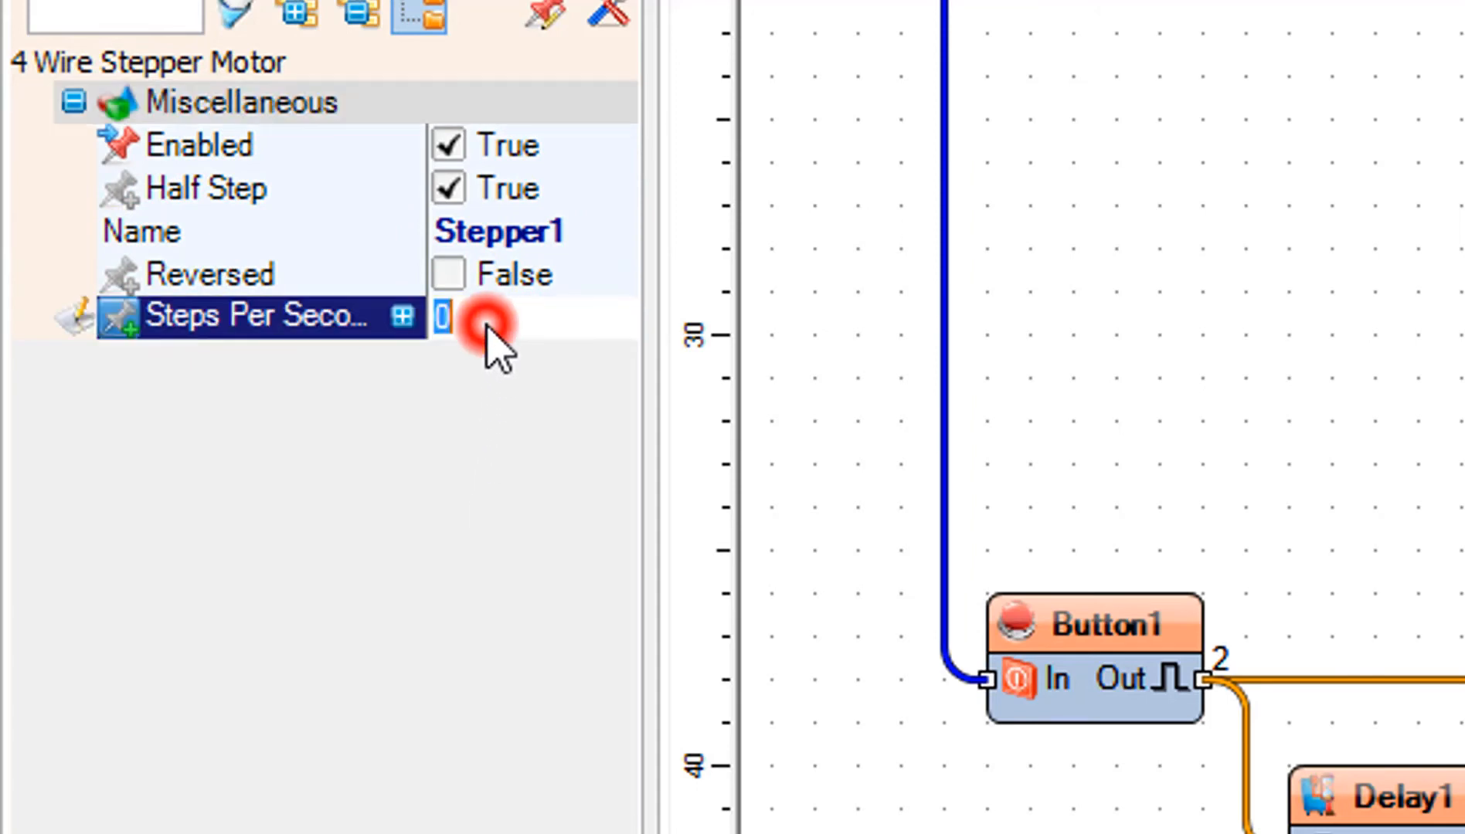
text(10)
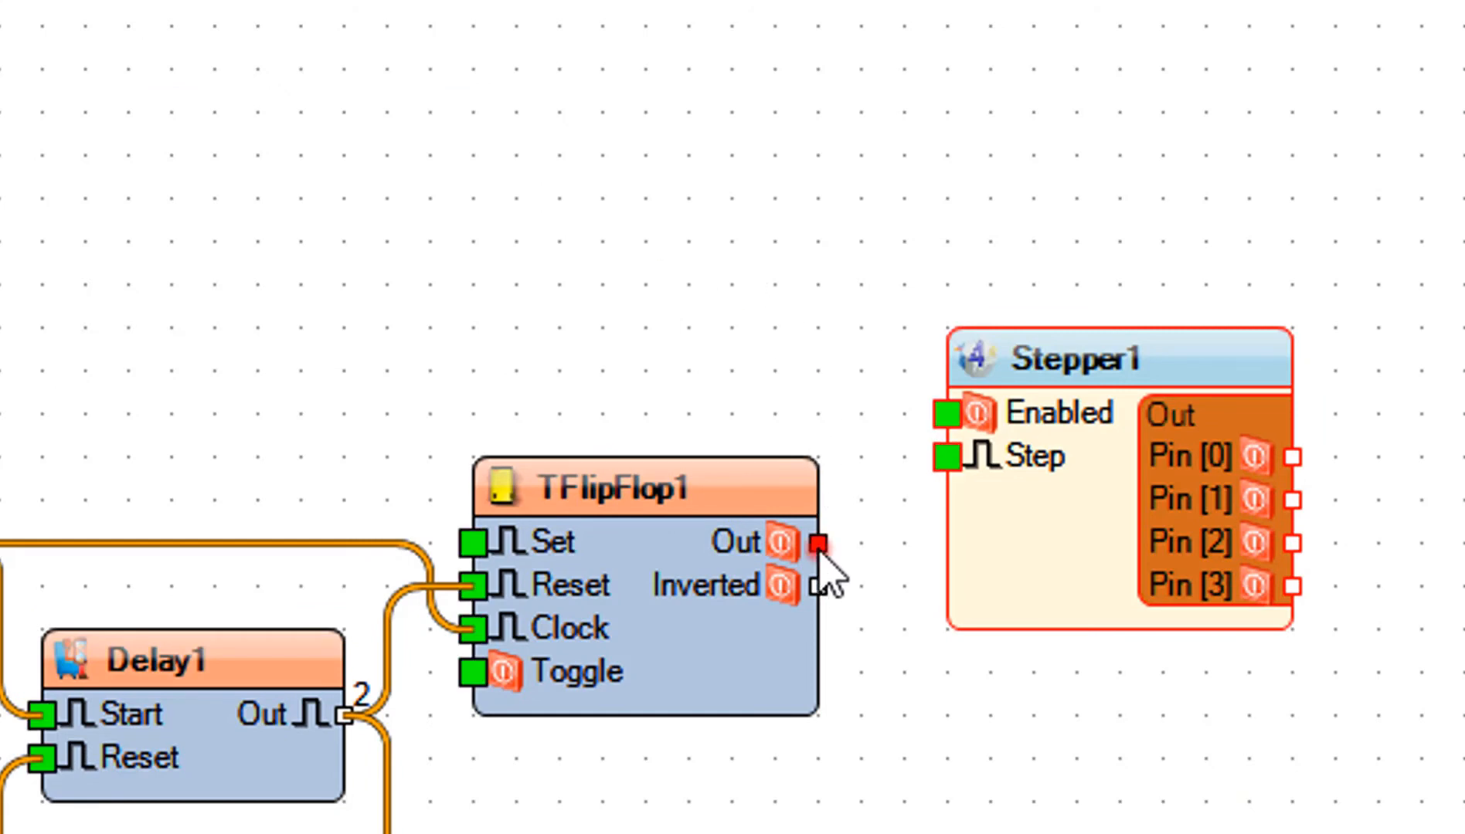
Wire TFlipFlop1 Out to Stepper1 Enabled and stepper Pins [0]-[3] to Digital[4] onward.
drag(818, 543, 952, 412)
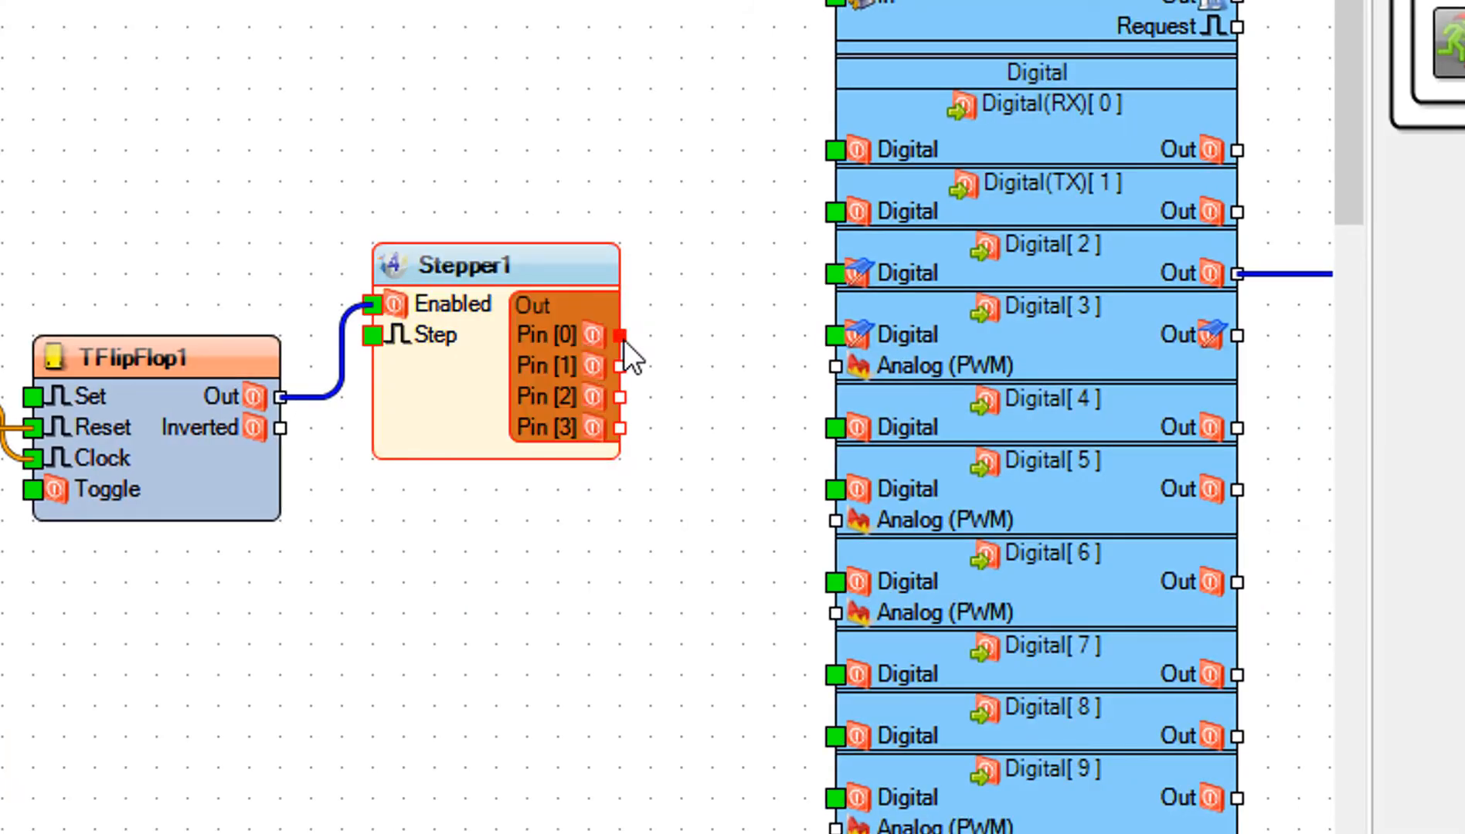
drag(620, 335, 831, 428)
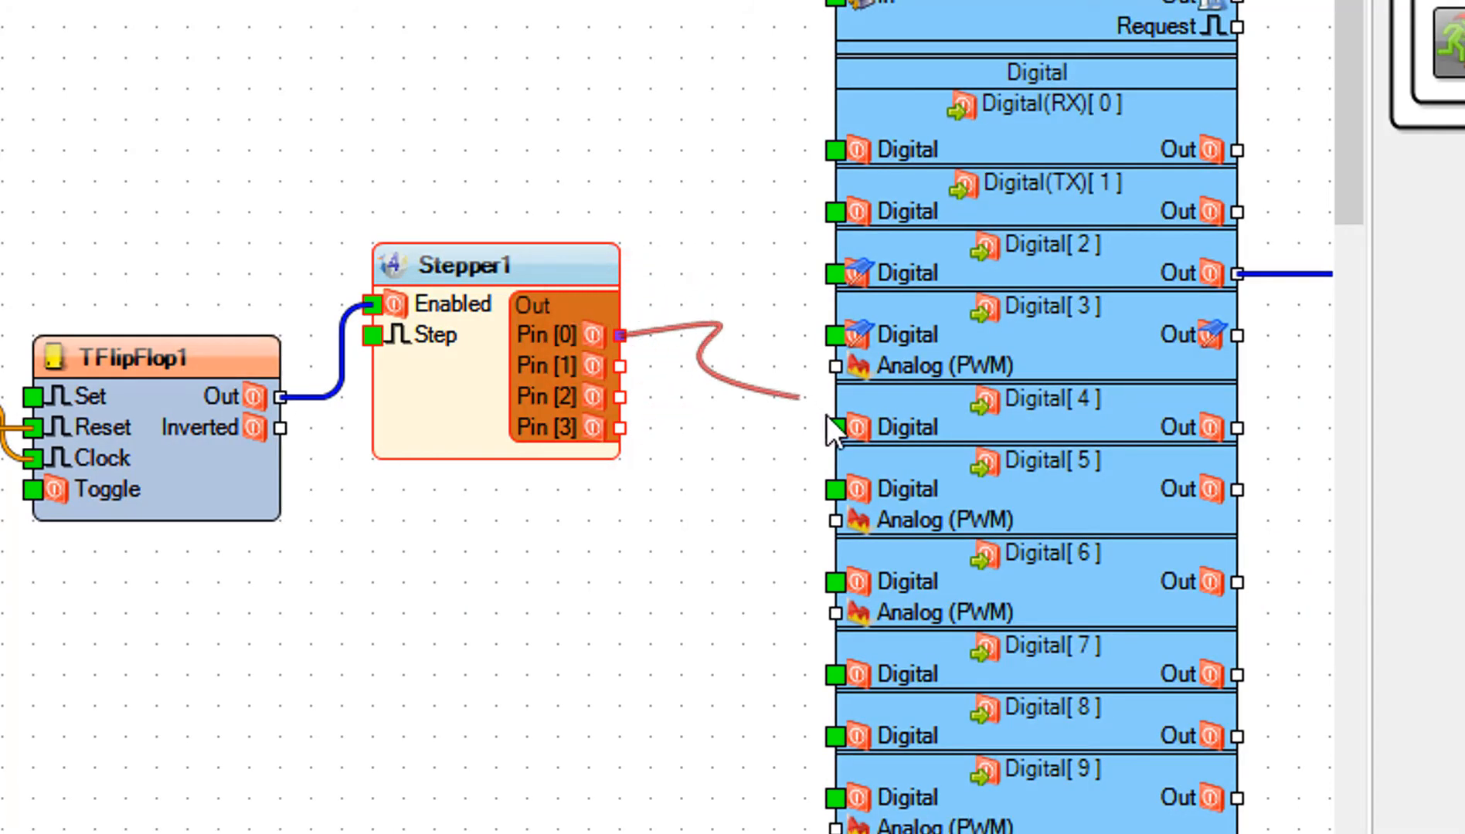
click(832, 428)
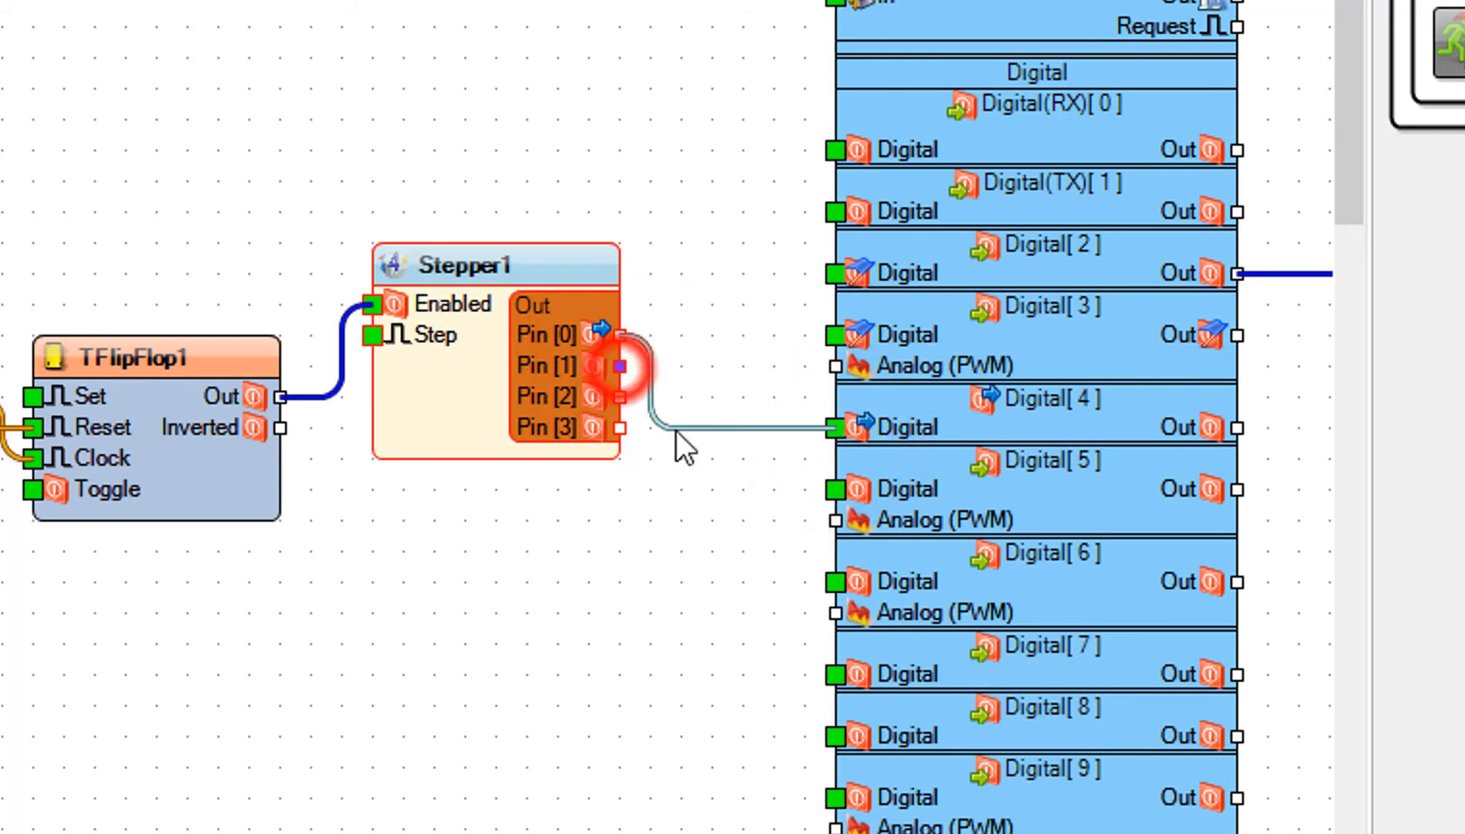
drag(616, 364, 836, 491)
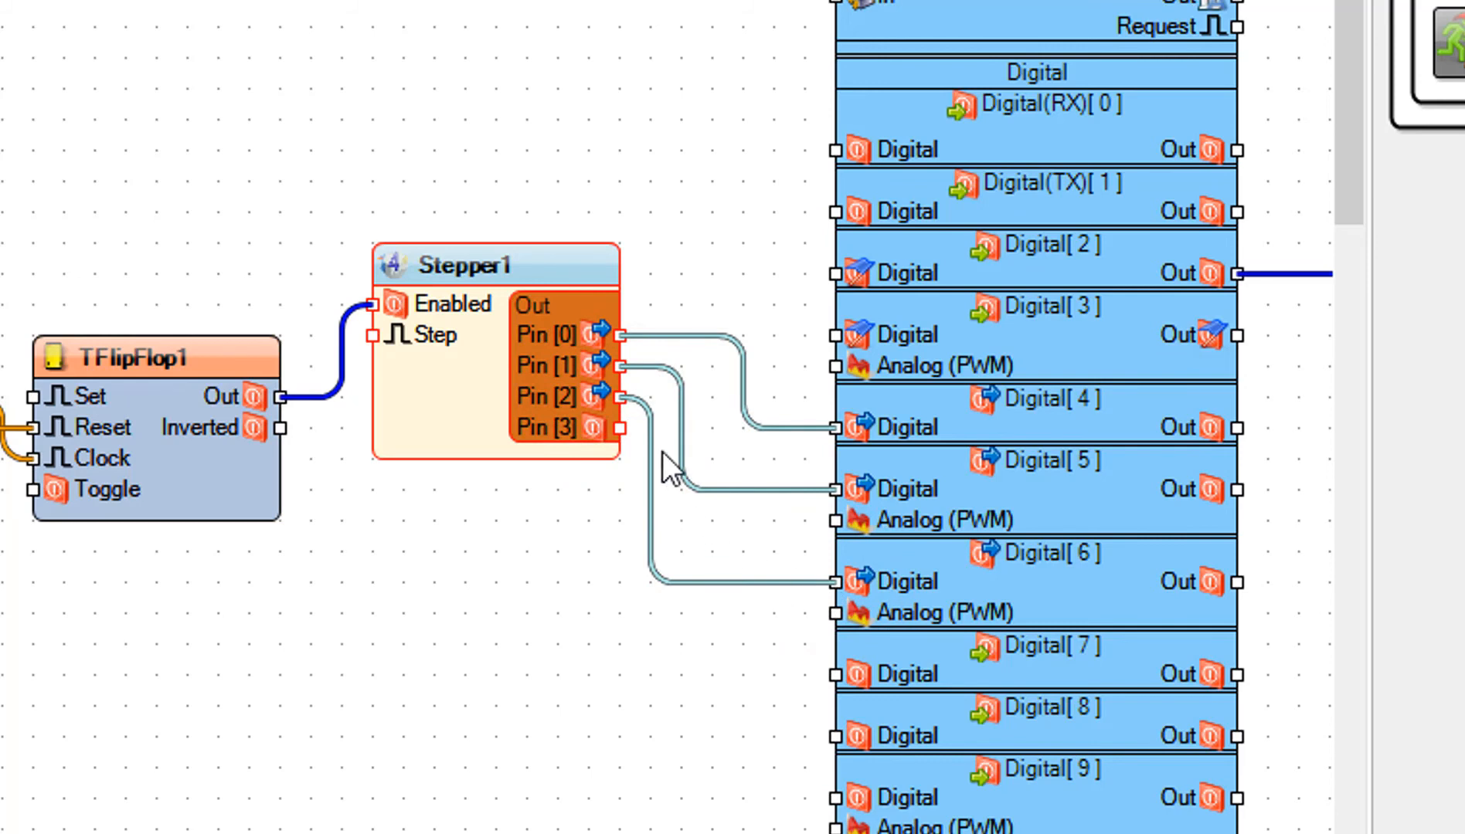
drag(616, 427, 831, 675)
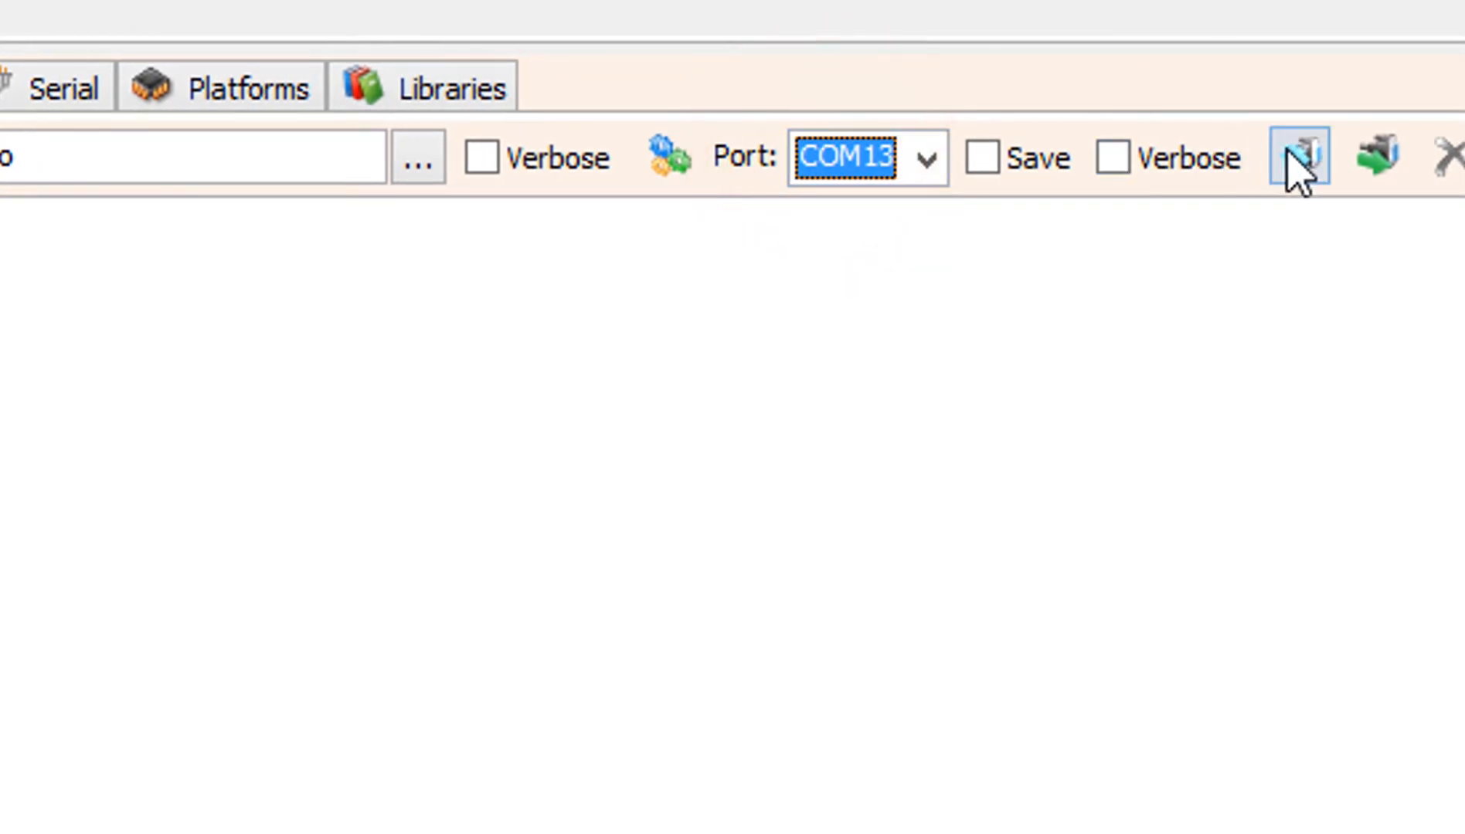
Compile and upload the sketch to the Arduino Uno on COM13.
click(1300, 157)
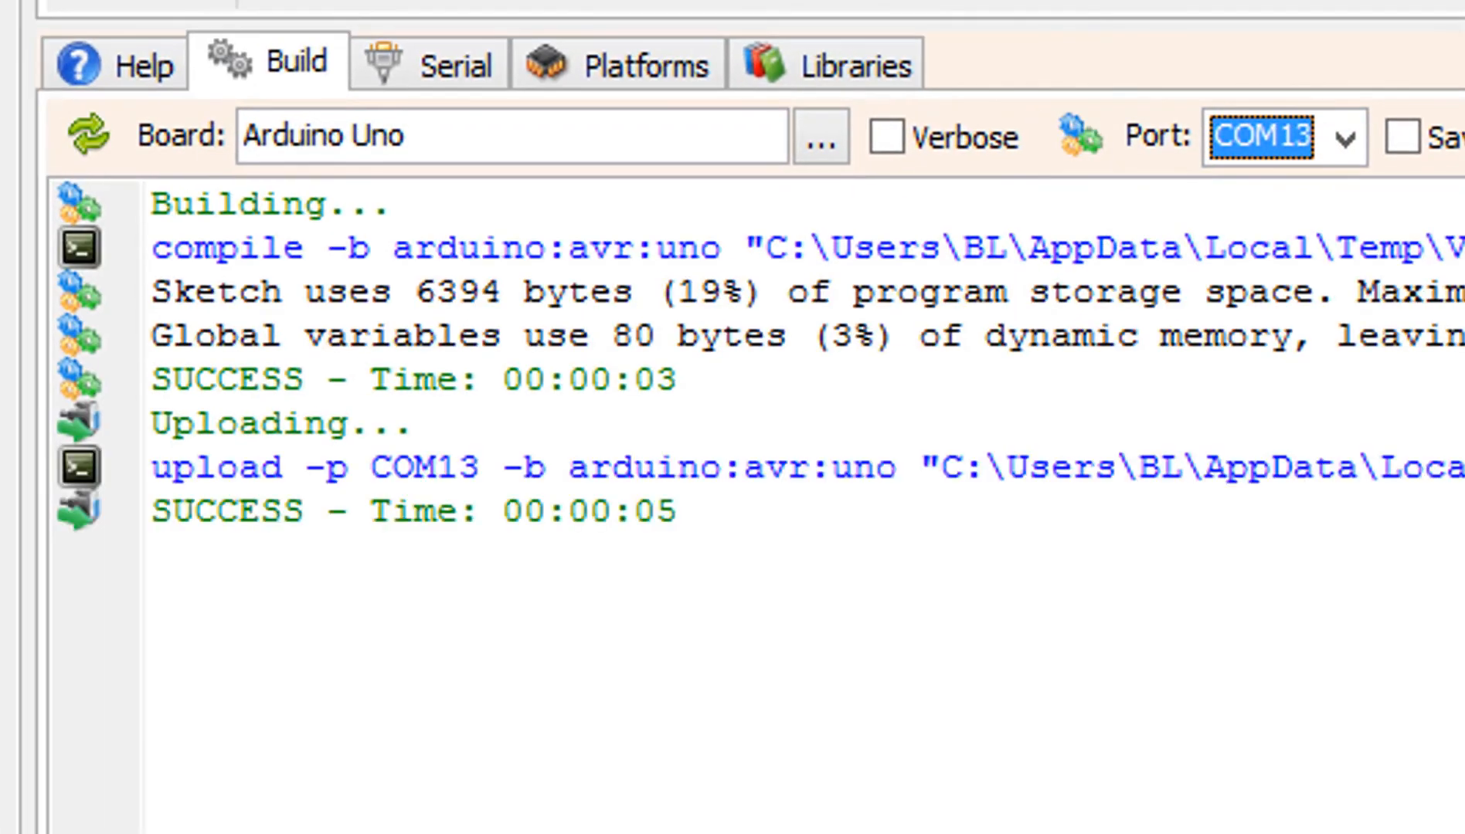